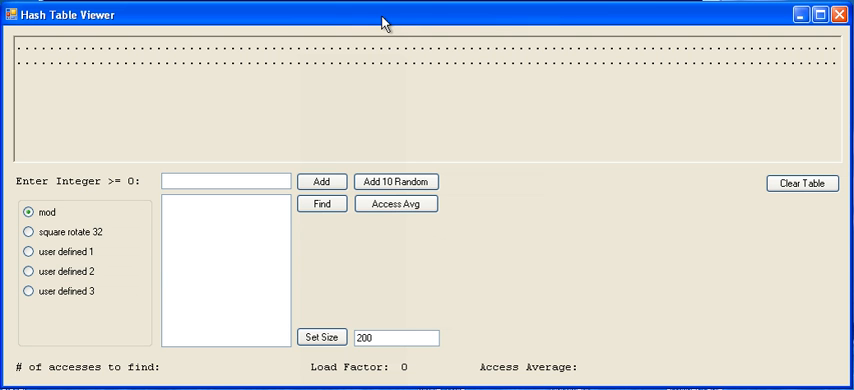
mouse_move(194, 66)
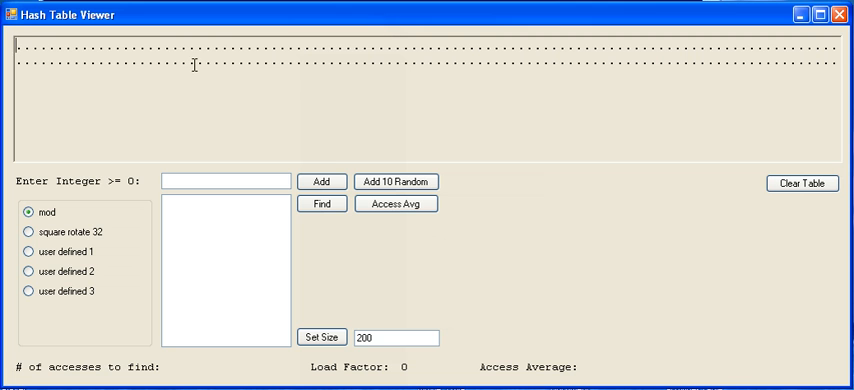
mouse_move(326, 104)
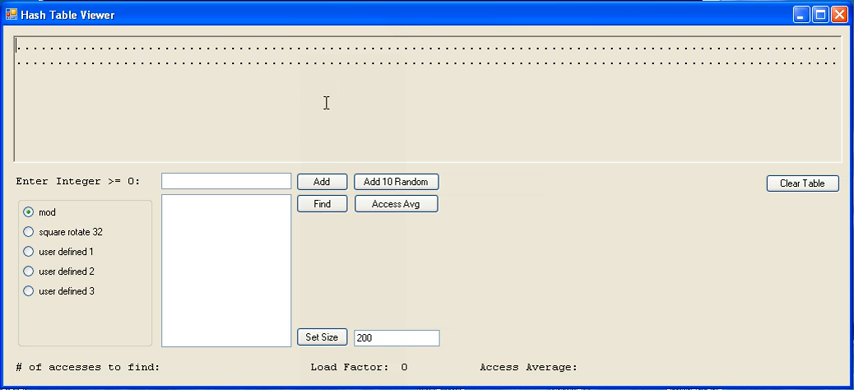
mouse_move(316, 124)
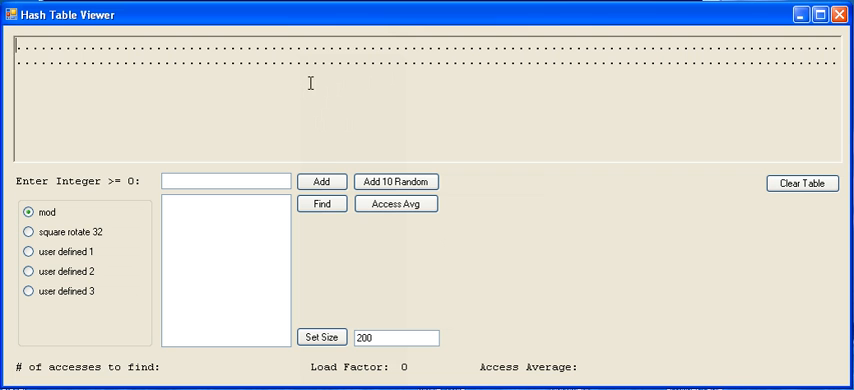
mouse_move(396, 204)
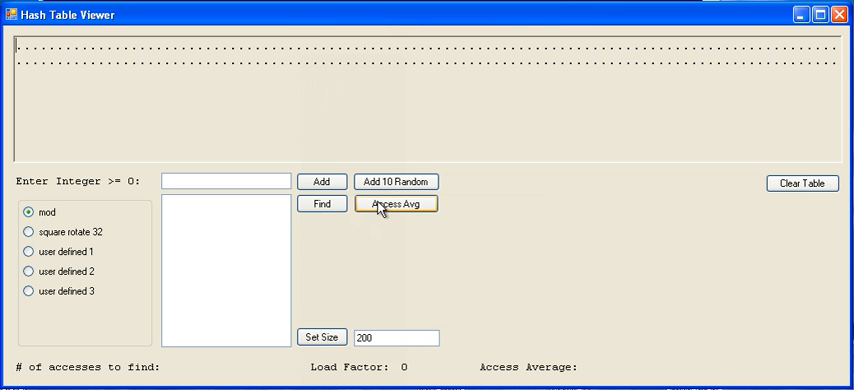
mouse_move(452, 346)
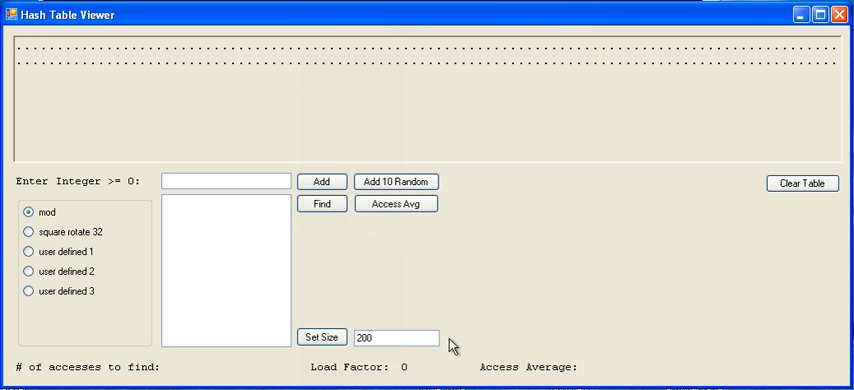
mouse_move(412, 260)
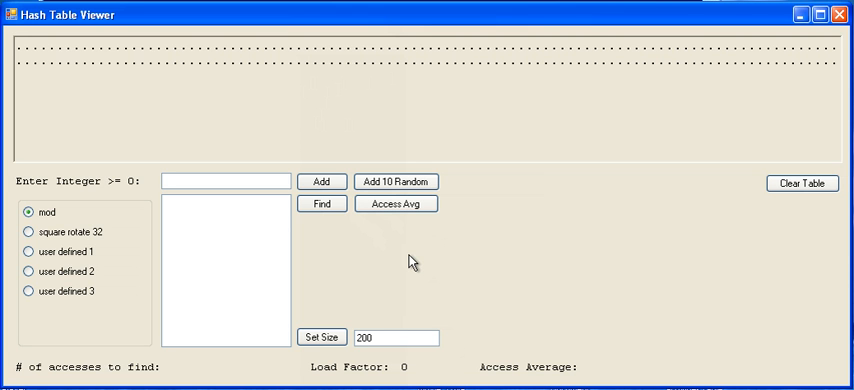
mouse_move(262, 210)
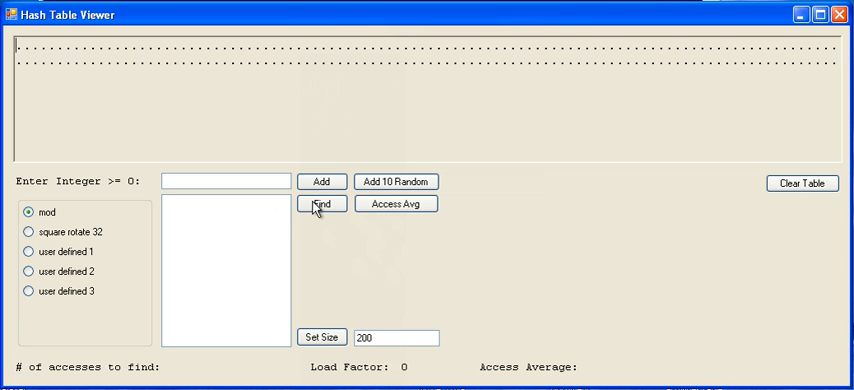
mouse_move(580, 136)
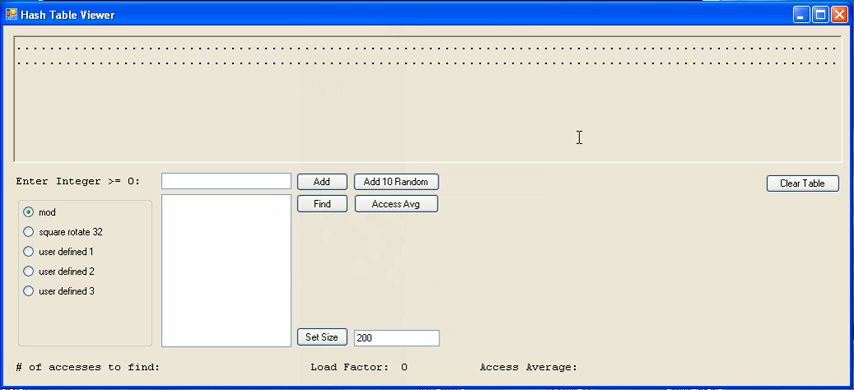
mouse_move(348, 264)
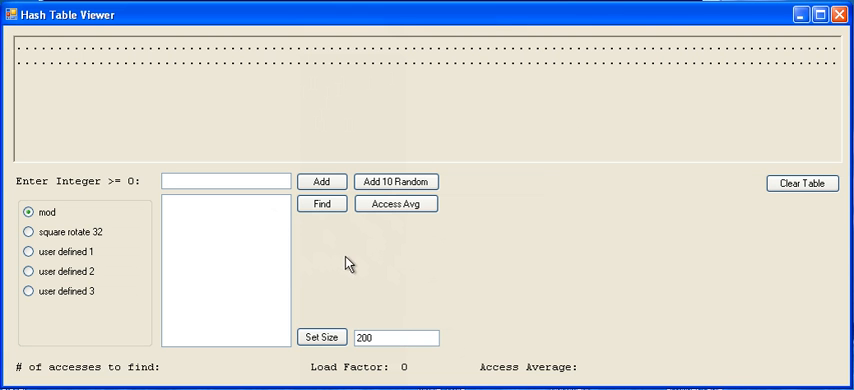
mouse_move(132, 308)
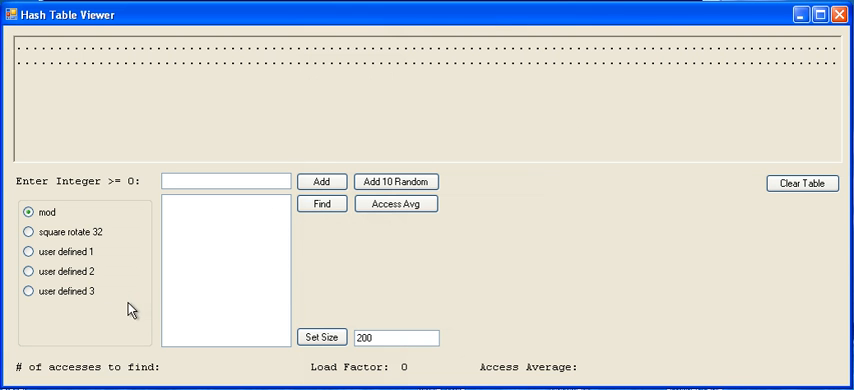
mouse_move(140, 284)
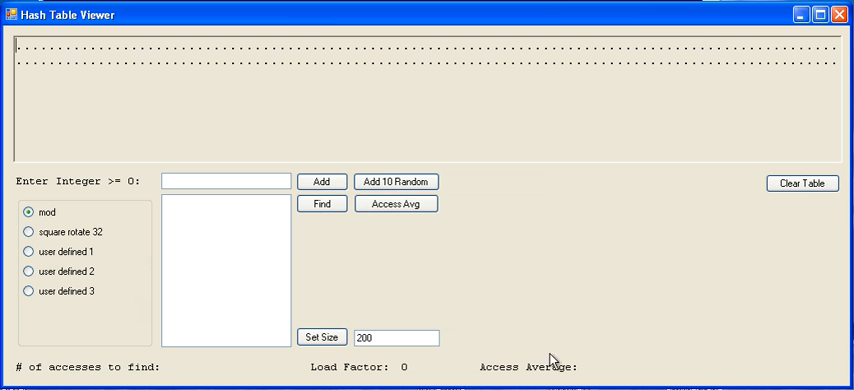
mouse_move(612, 356)
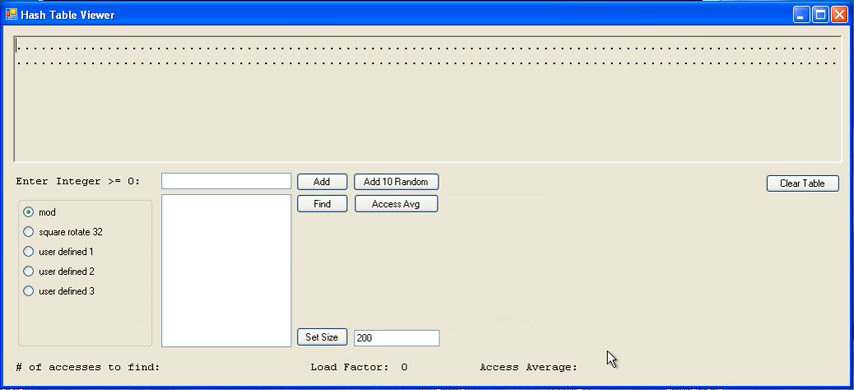
mouse_move(184, 382)
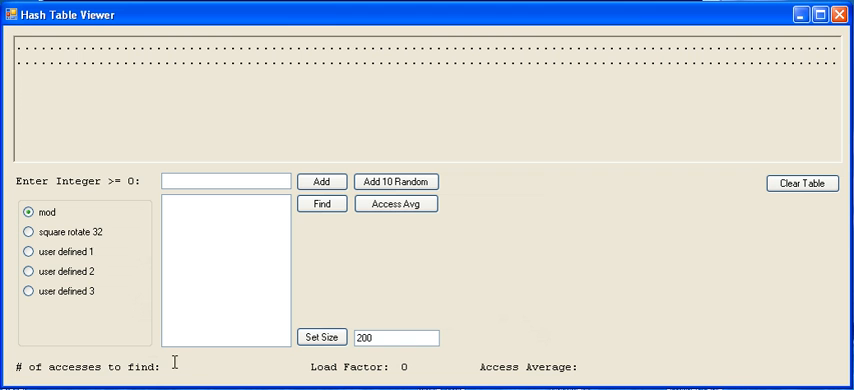
mouse_move(128, 148)
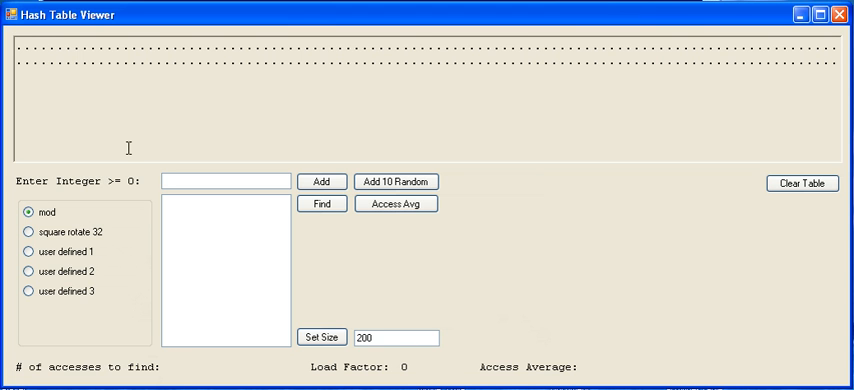
mouse_move(496, 312)
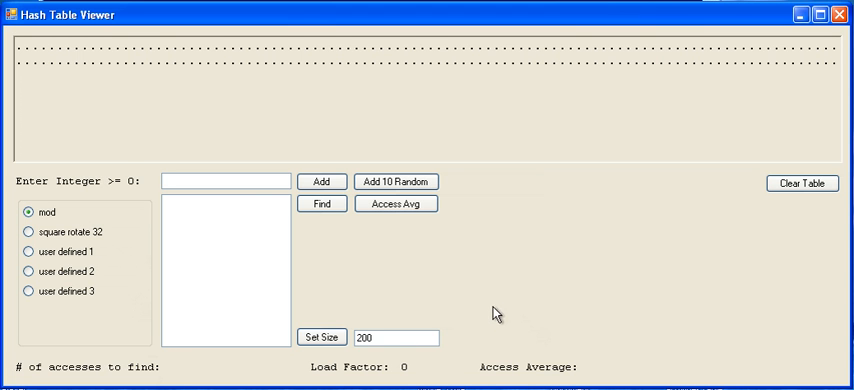
mouse_move(148, 16)
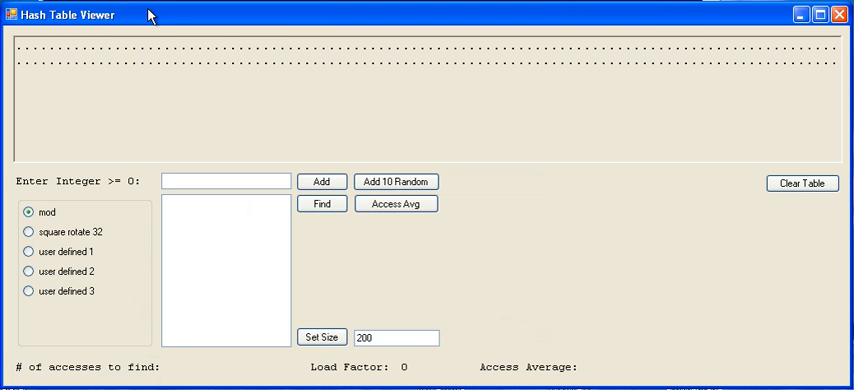
Step: Resize the empty table to 10 slots, then 1000, then back to 200 slots
triple_click(386, 336)
text(10)
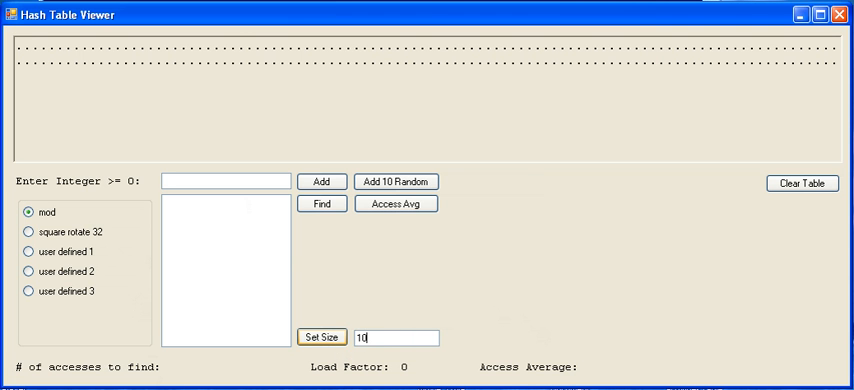
click(320, 336)
text(00)
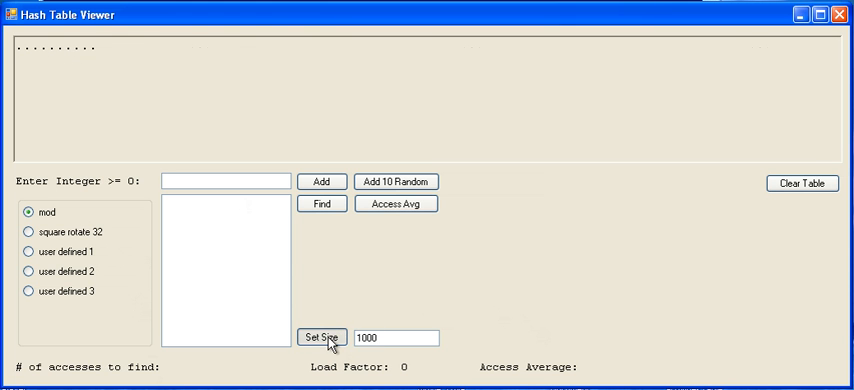
click(320, 336)
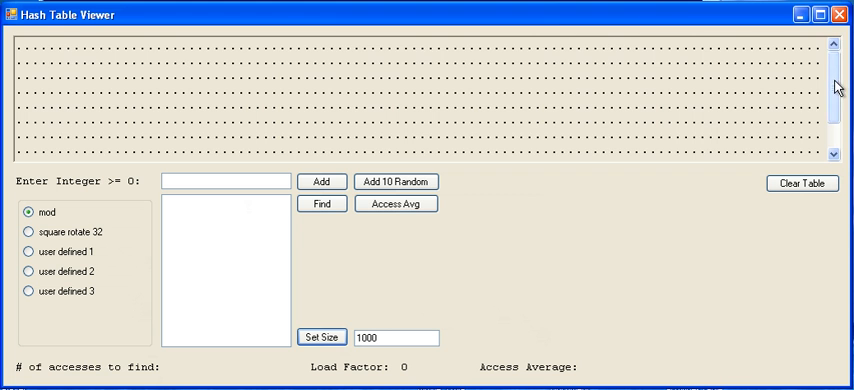
scroll(down, 3)
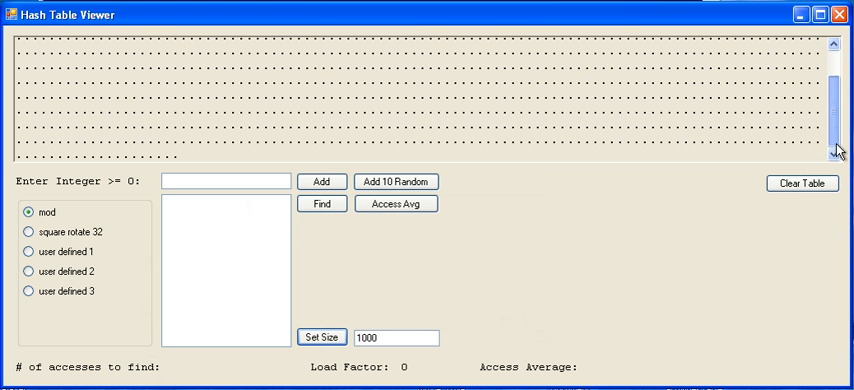
scroll(down, 3)
text(200)
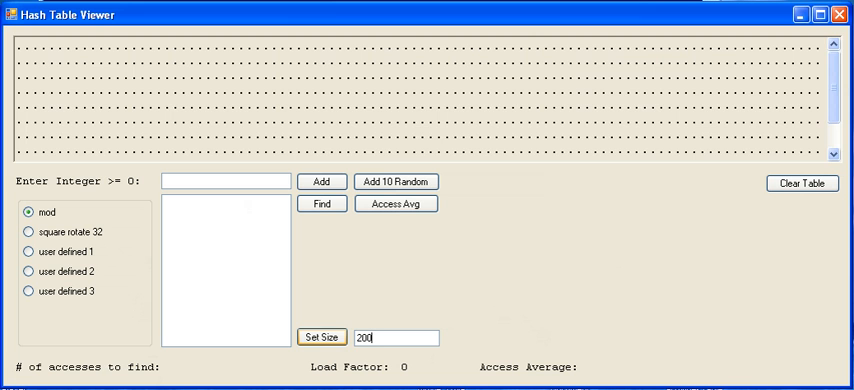
click(322, 336)
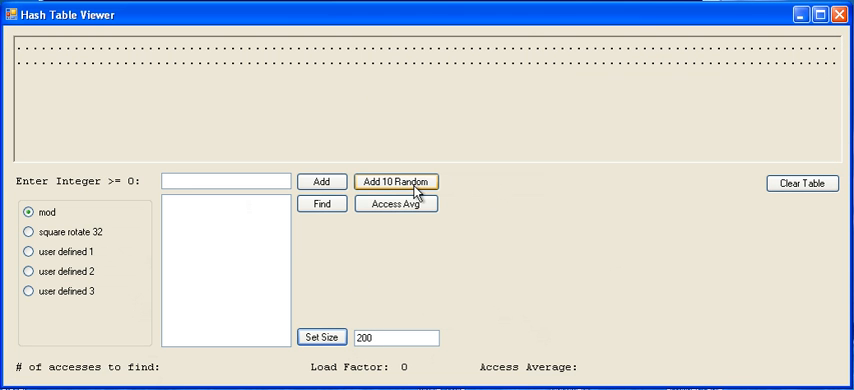
Step: Insert ten random integers and then the value 201 into the table
click(396, 180)
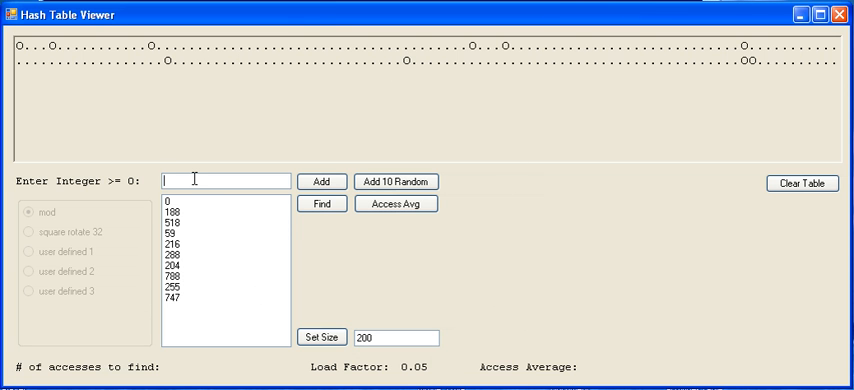
text(201)
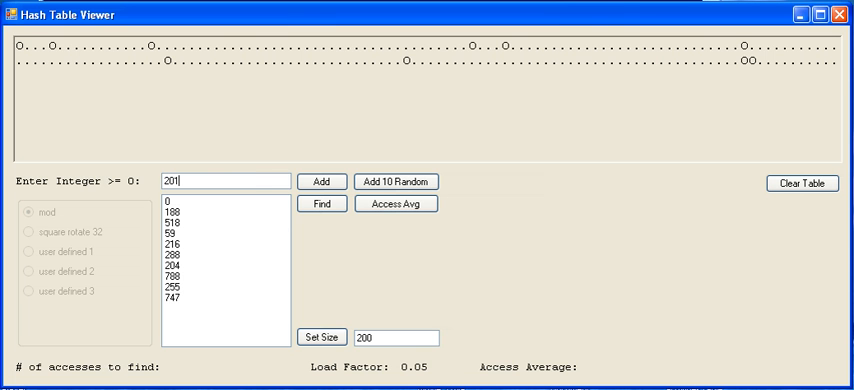
click(320, 180)
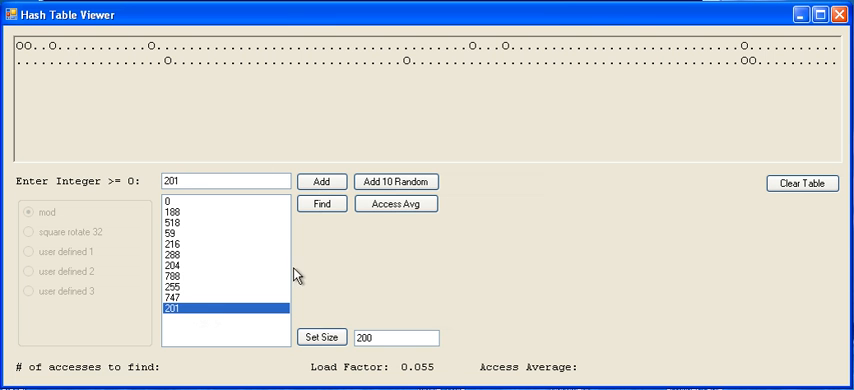
Step: Find the value 200 in the table, starring its slot with 3 accesses
click(320, 204)
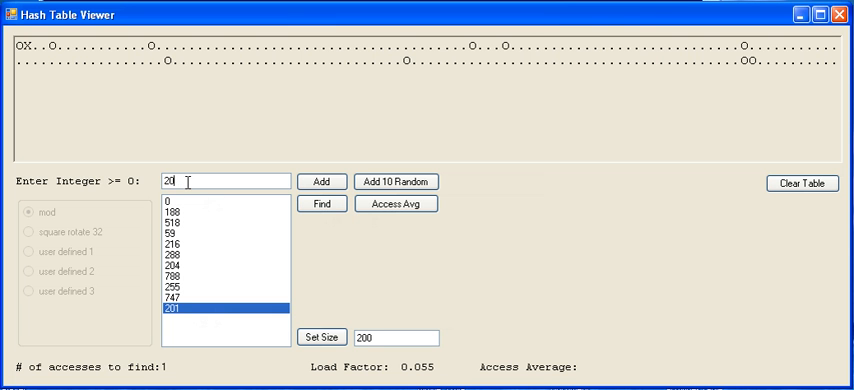
text(0)
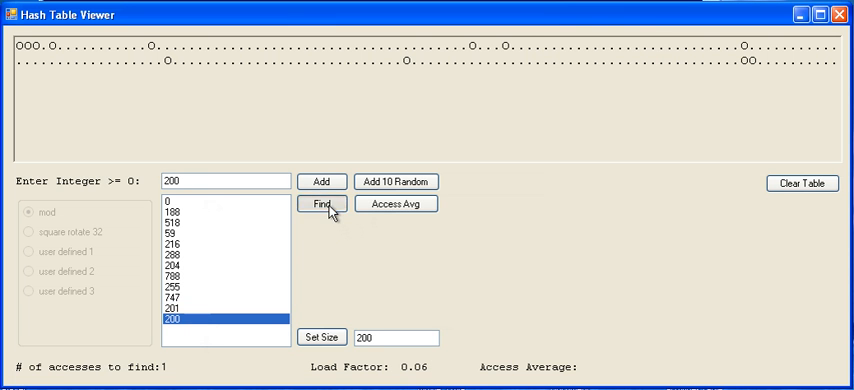
click(320, 204)
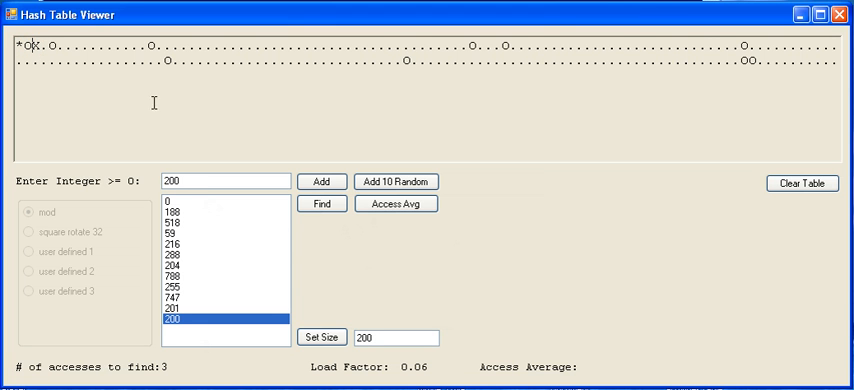
mouse_move(444, 280)
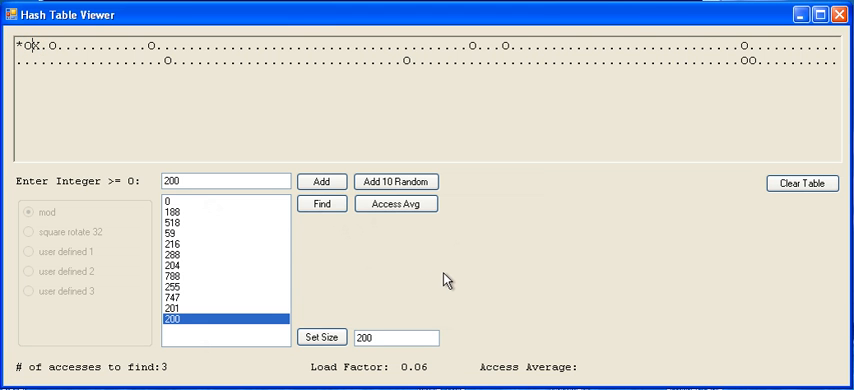
mouse_move(696, 88)
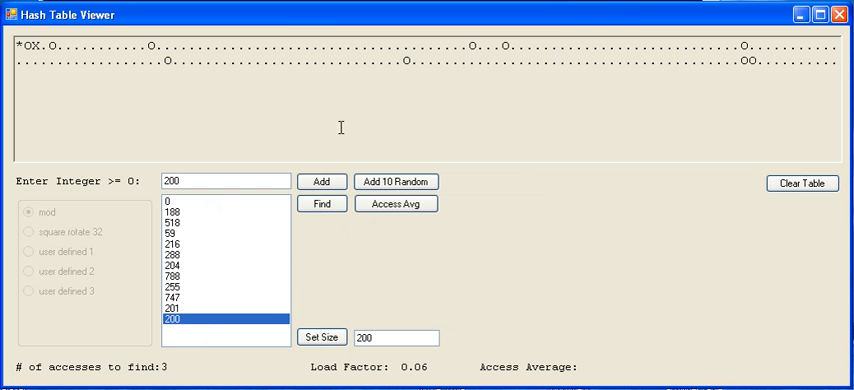
mouse_move(590, 232)
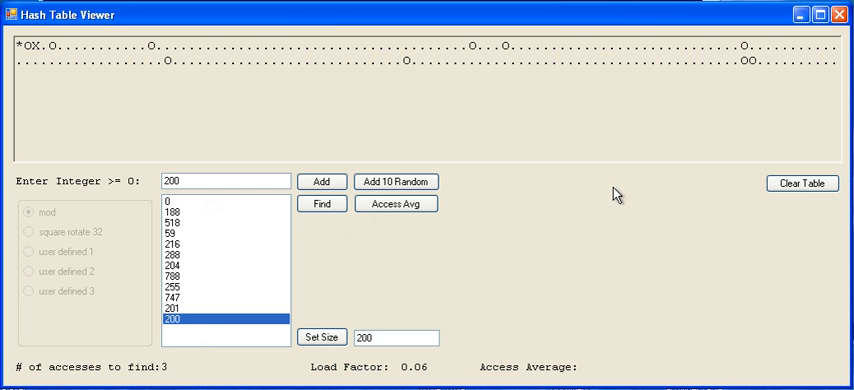
Step: Clear the table, switch hashing to square rotate 32 and insert ten random integers
click(802, 184)
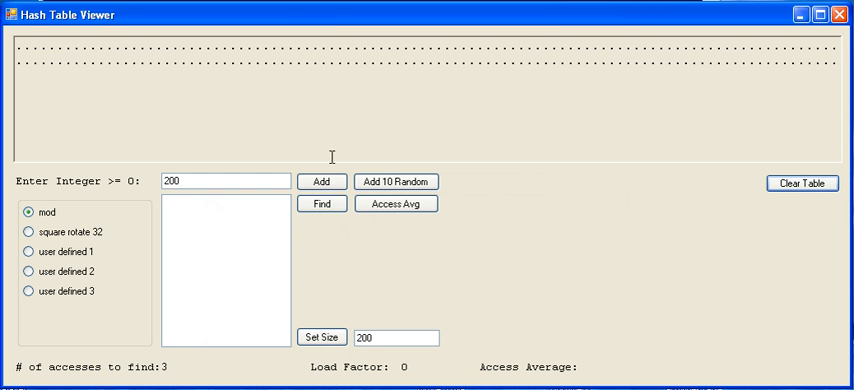
mouse_move(248, 196)
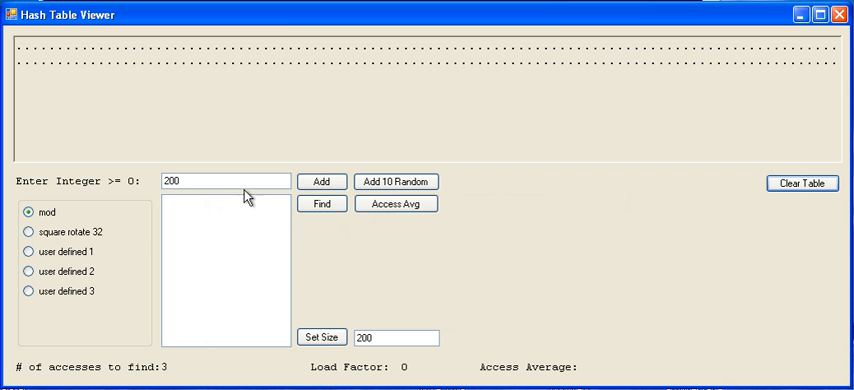
mouse_move(64, 244)
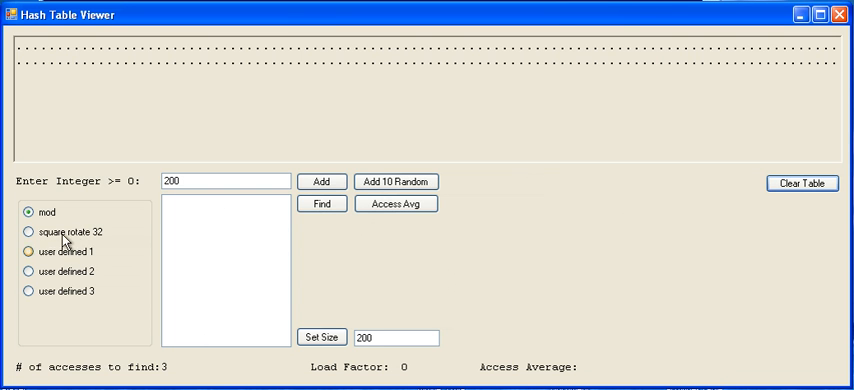
click(30, 232)
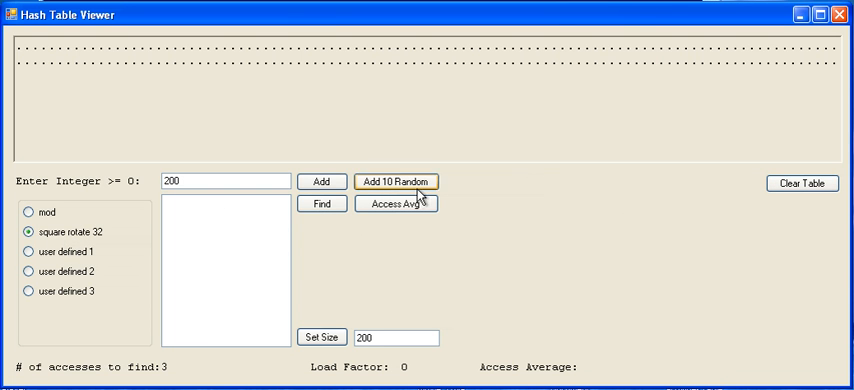
mouse_move(336, 250)
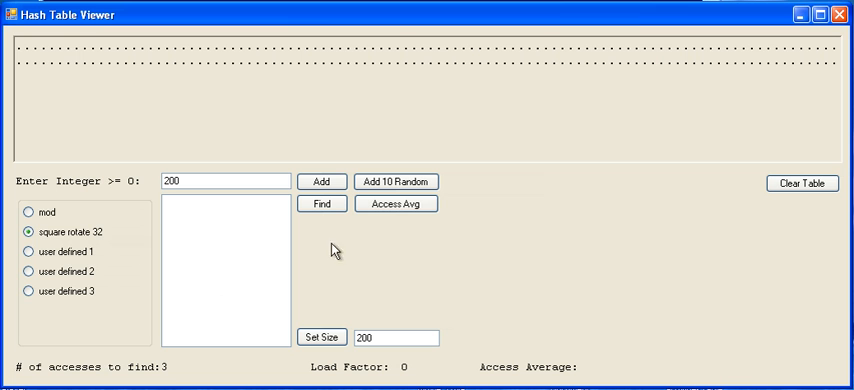
click(396, 180)
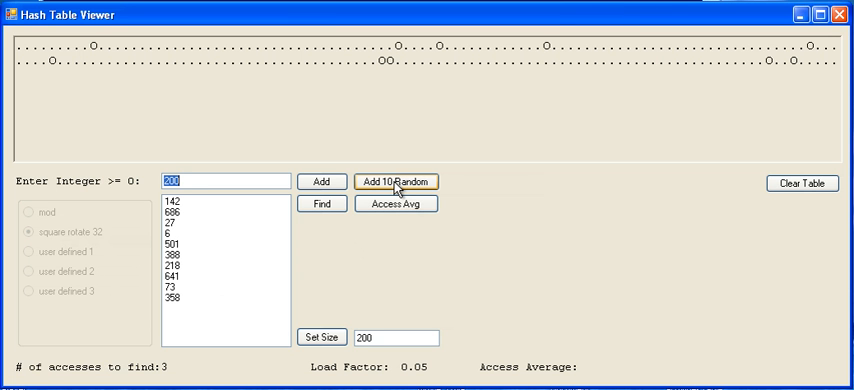
mouse_move(208, 272)
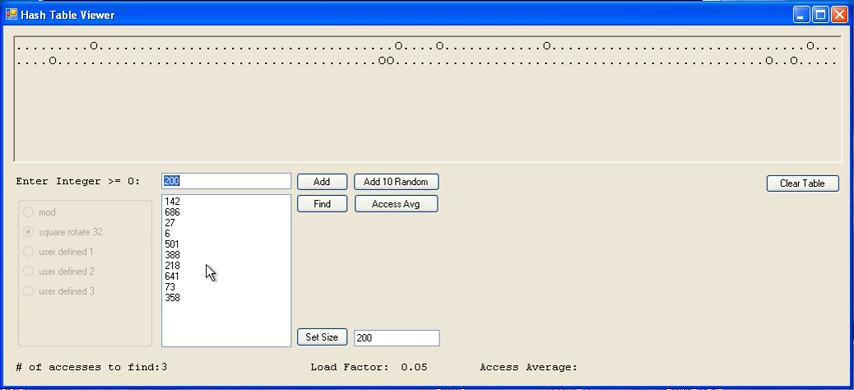
mouse_move(108, 244)
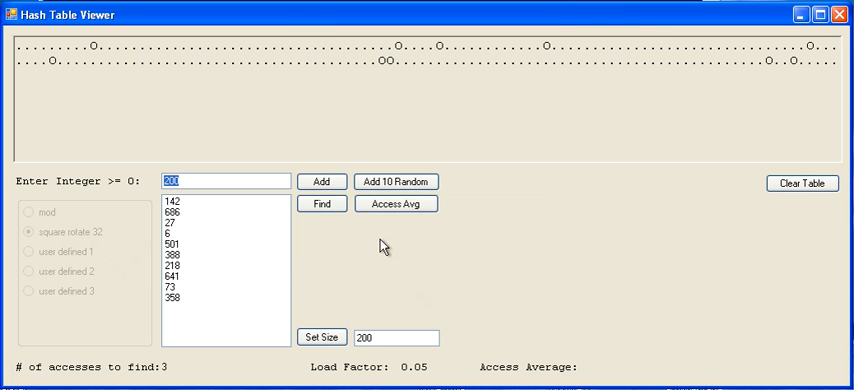
mouse_move(332, 230)
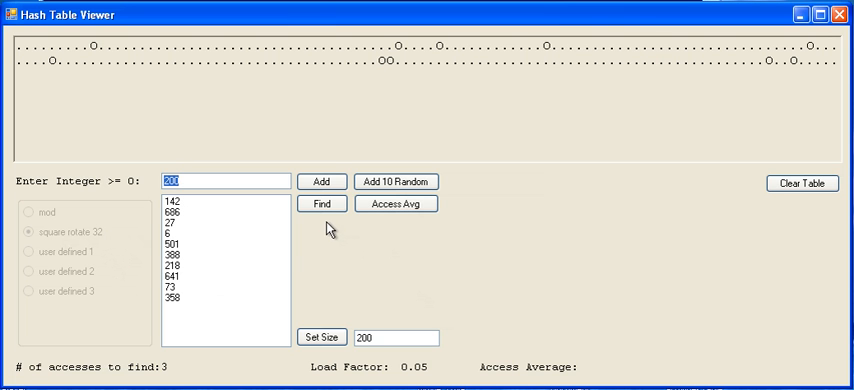
mouse_move(96, 270)
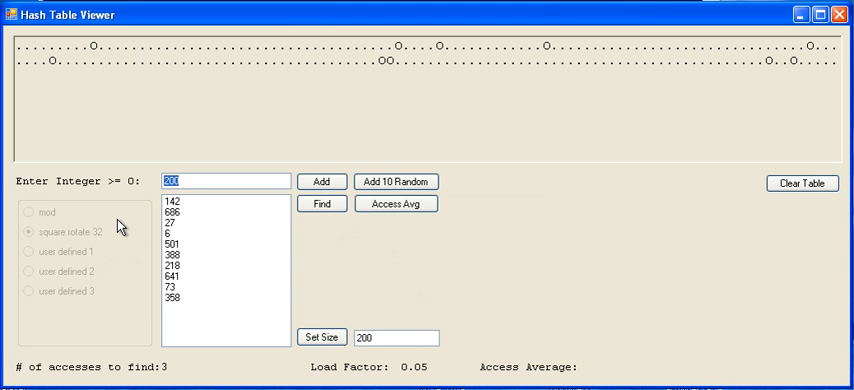
mouse_move(552, 222)
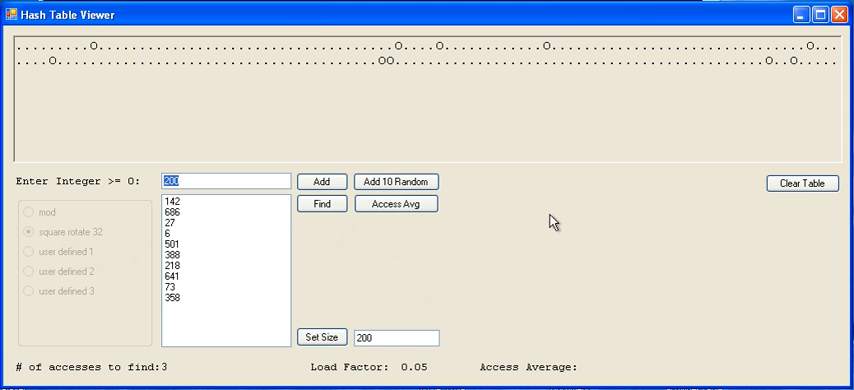
mouse_move(540, 144)
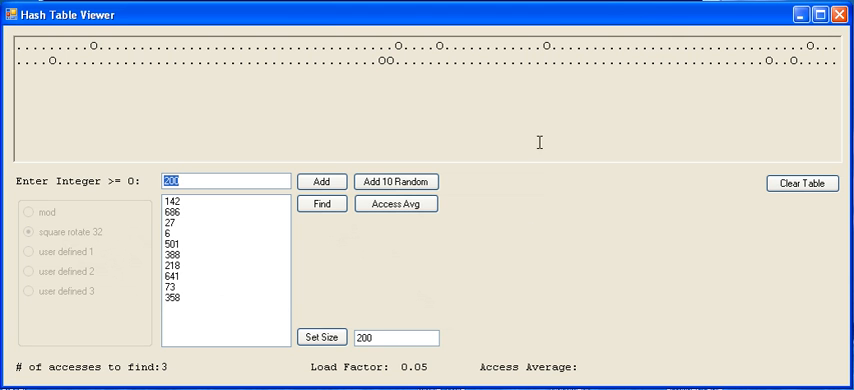
mouse_move(258, 286)
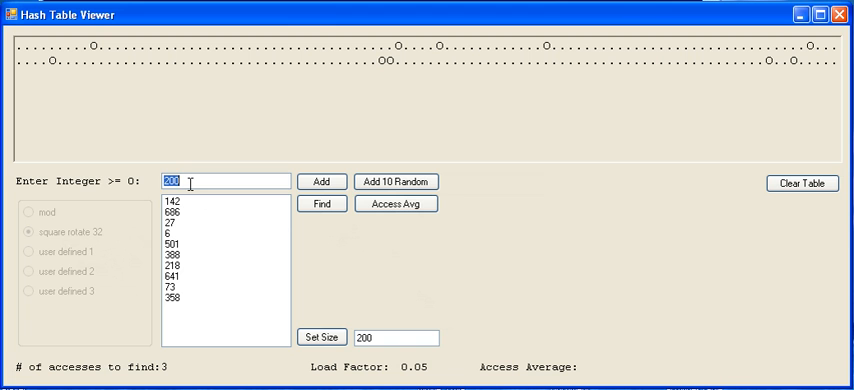
Step: Add 25 and 399, then two more batches of random integers to load factor 0.21
text(25)
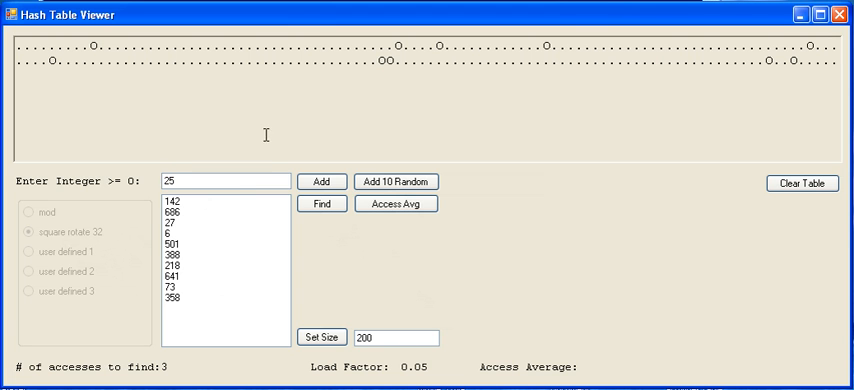
mouse_move(320, 180)
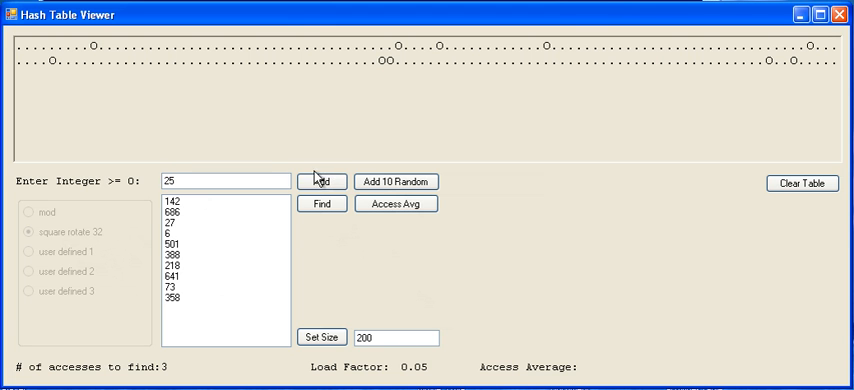
click(320, 180)
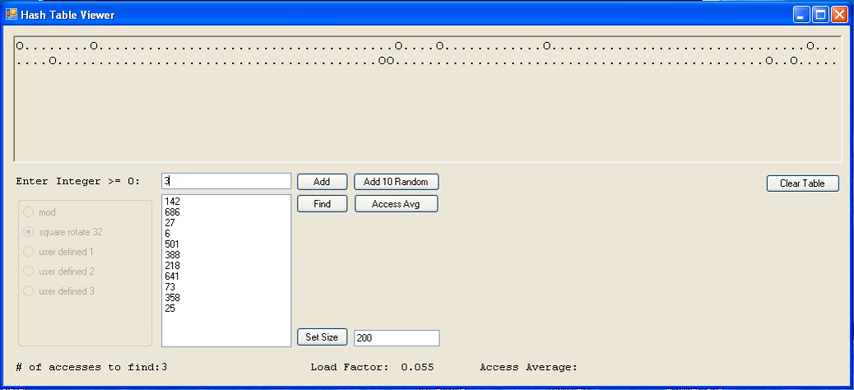
text(399)
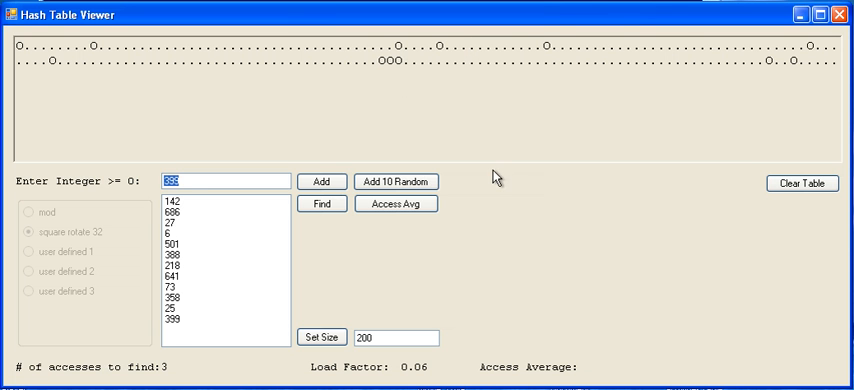
click(396, 182)
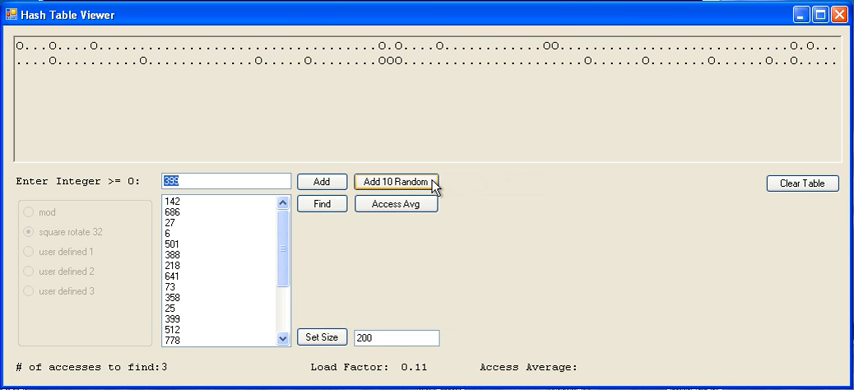
click(396, 180)
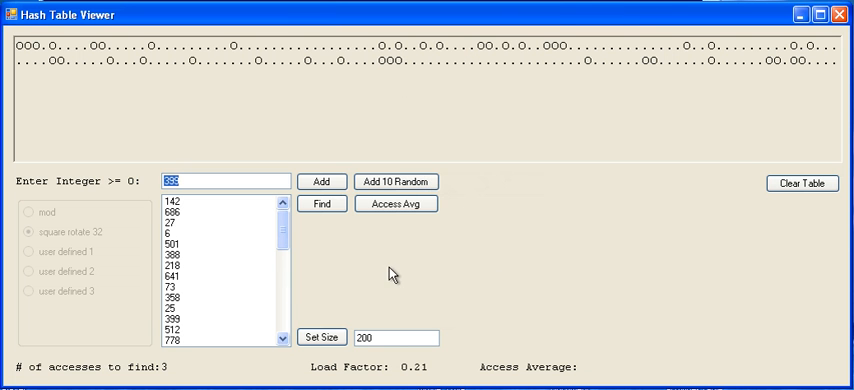
mouse_move(466, 292)
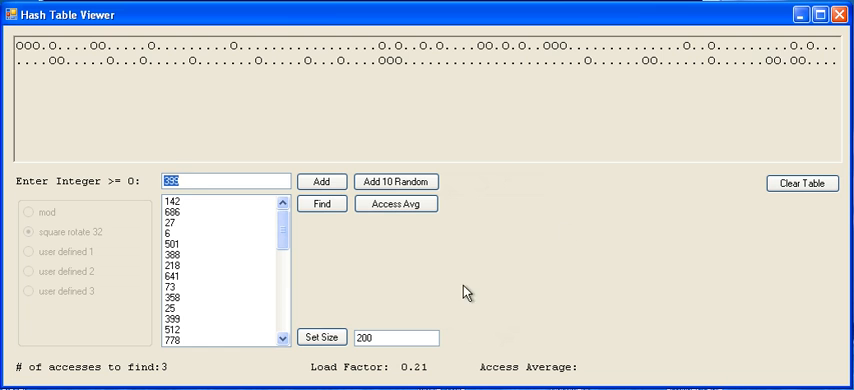
Step: Clear the table, switch hashing back to mod and begin inserting random integers
click(804, 184)
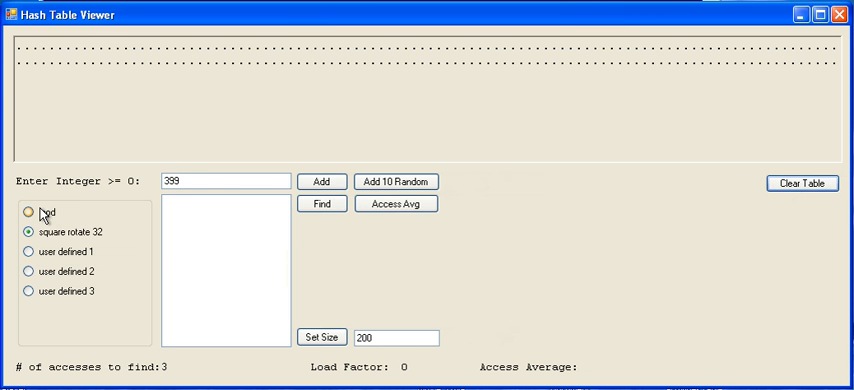
click(30, 212)
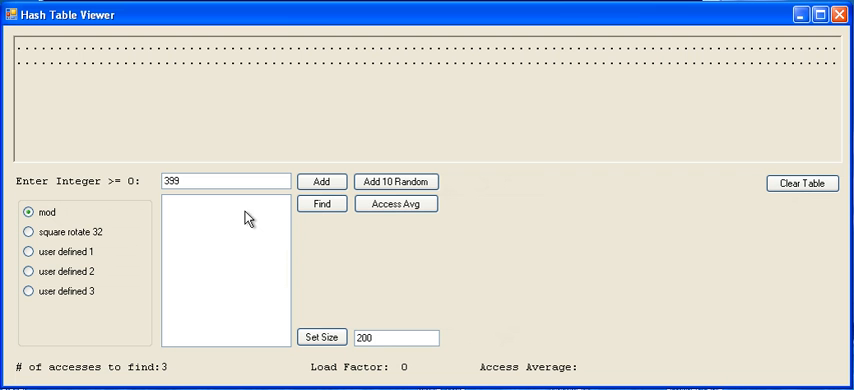
mouse_move(380, 230)
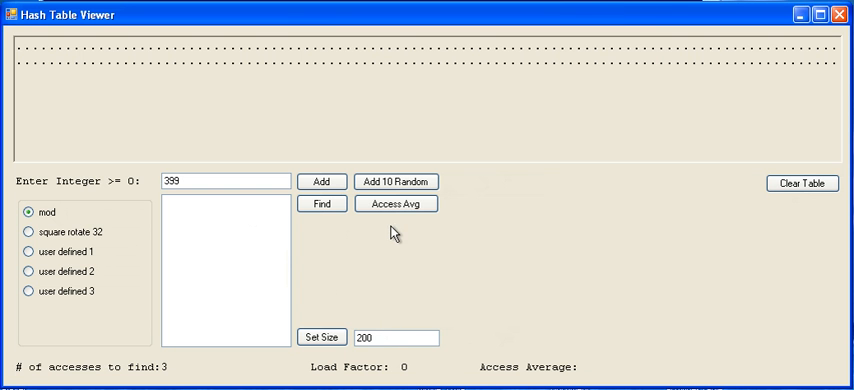
click(396, 180)
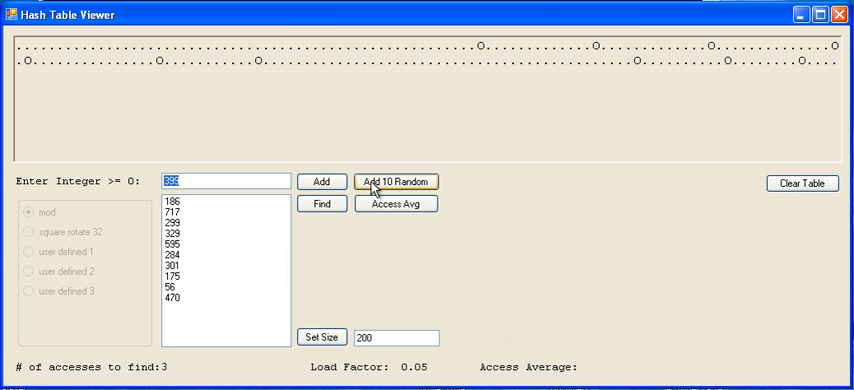
click(396, 180)
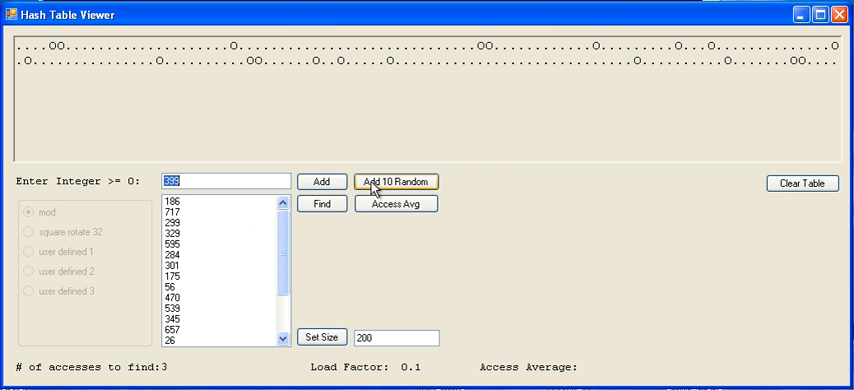
mouse_move(516, 56)
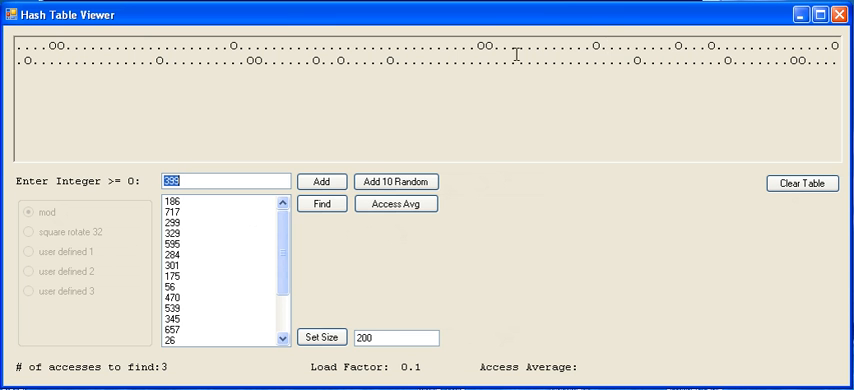
Step: Keep adding batches of ten random integers until the load factor reads 0.6
click(396, 180)
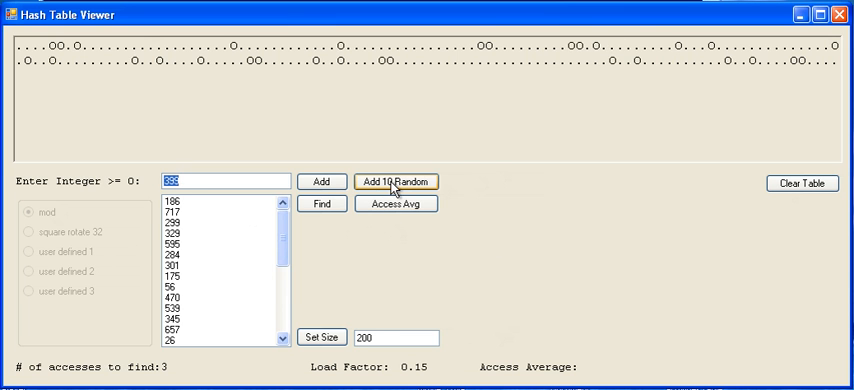
click(396, 180)
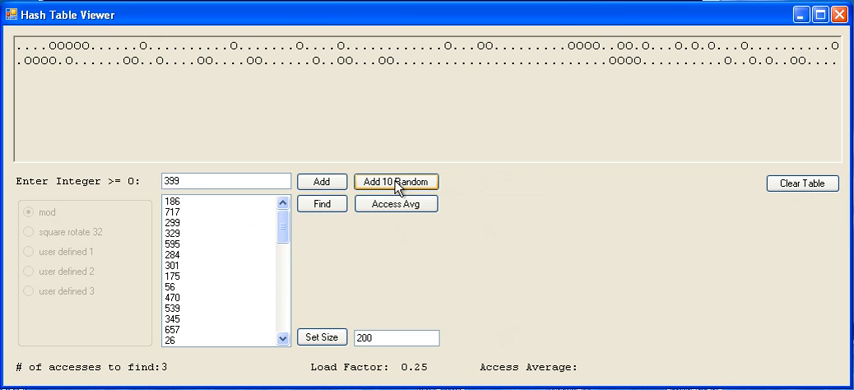
click(396, 180)
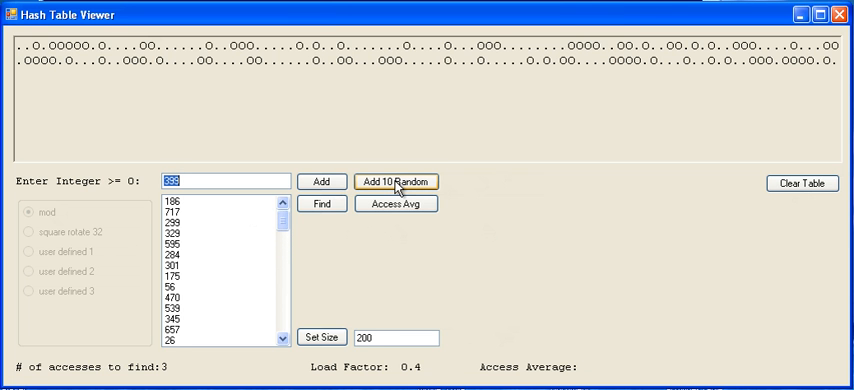
click(396, 180)
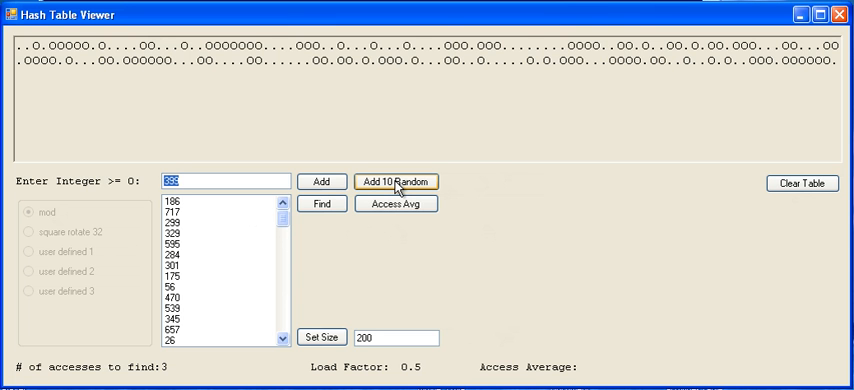
click(396, 180)
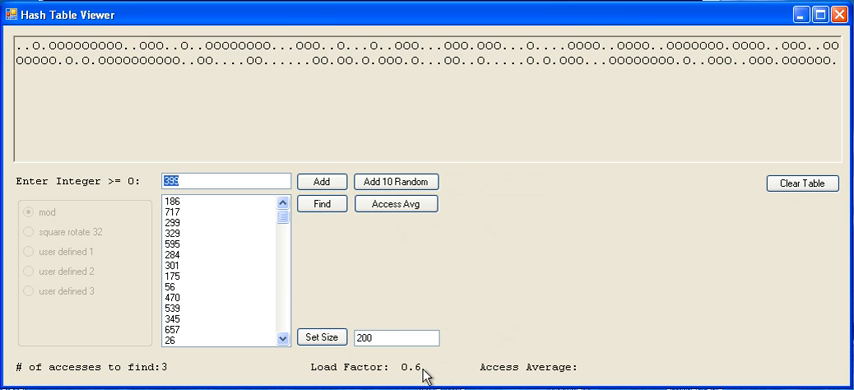
mouse_move(414, 374)
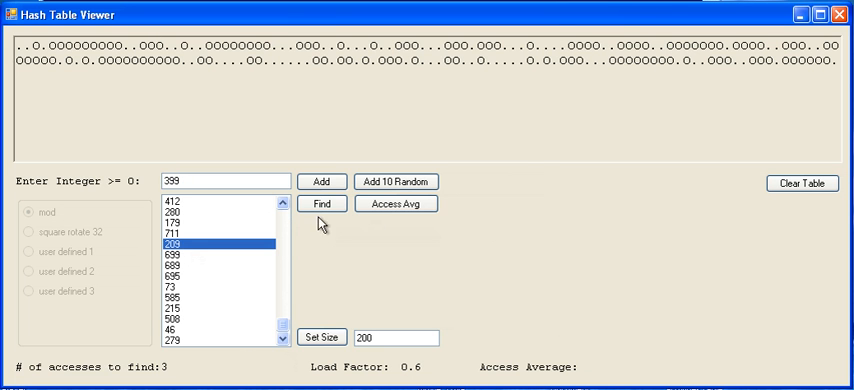
Step: Find 399 in the table and display the access average 1.375
click(320, 204)
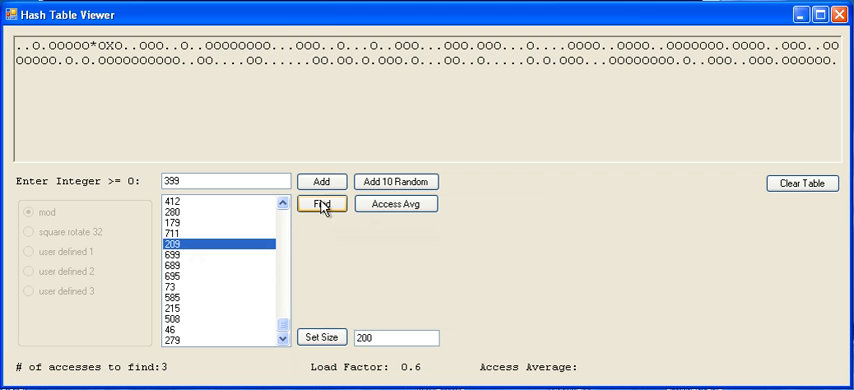
mouse_move(162, 376)
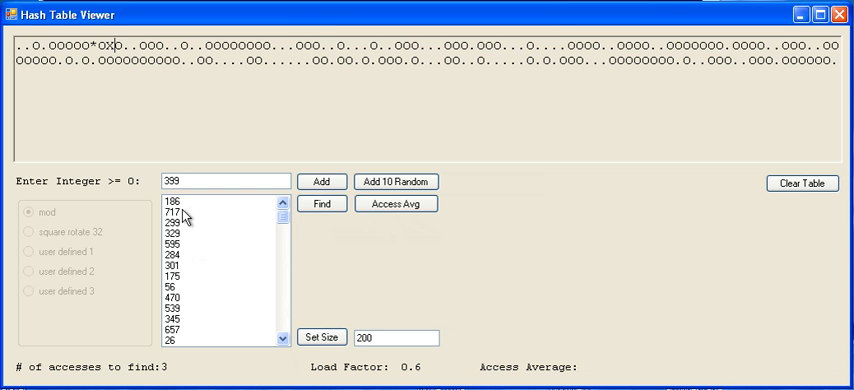
mouse_move(178, 212)
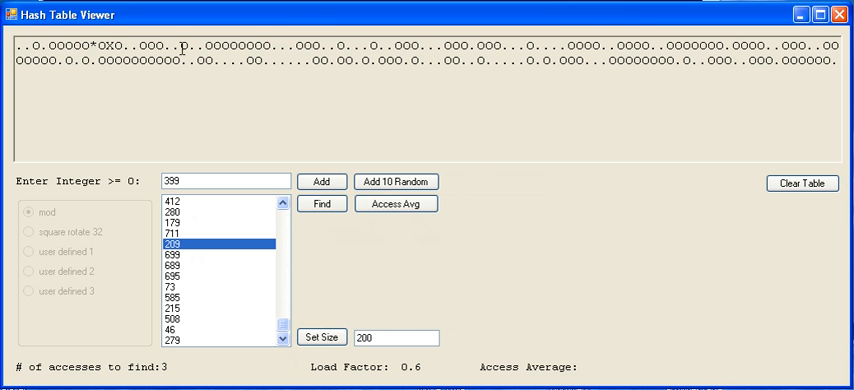
click(396, 204)
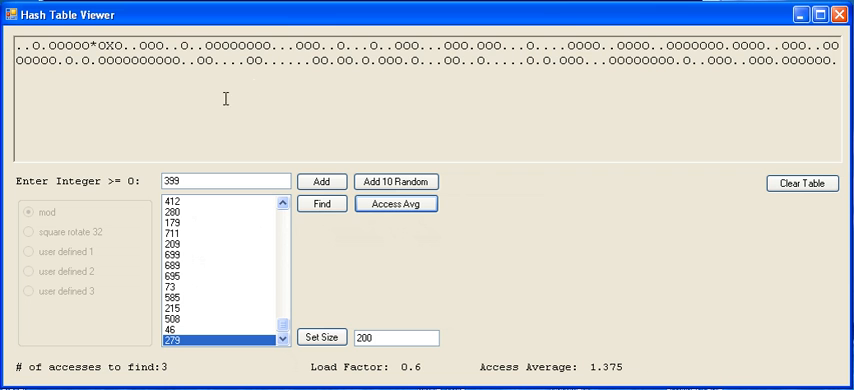
mouse_move(452, 272)
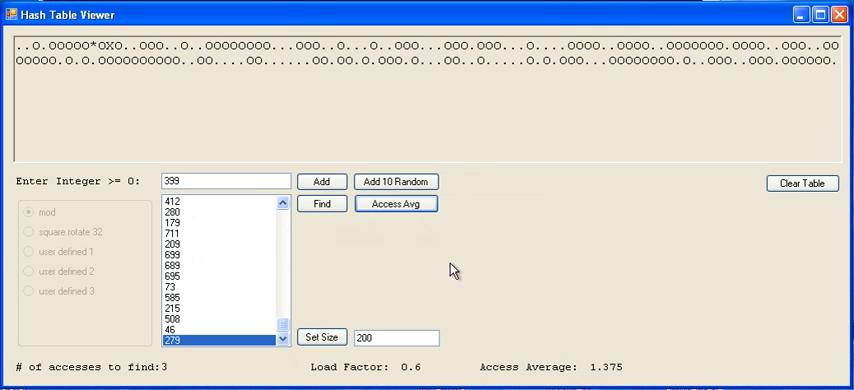
mouse_move(540, 372)
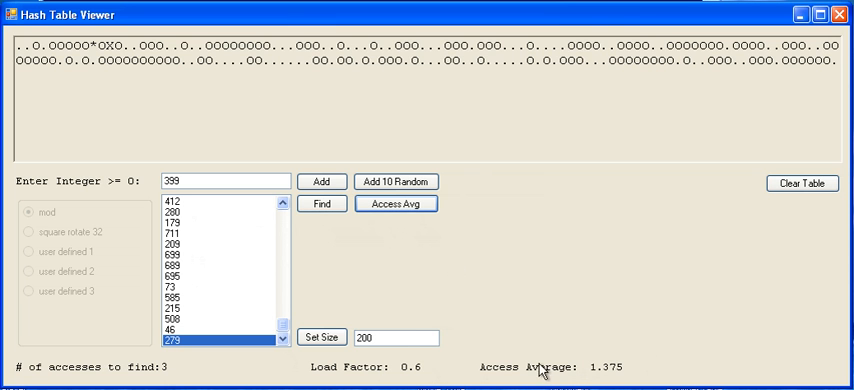
mouse_move(524, 228)
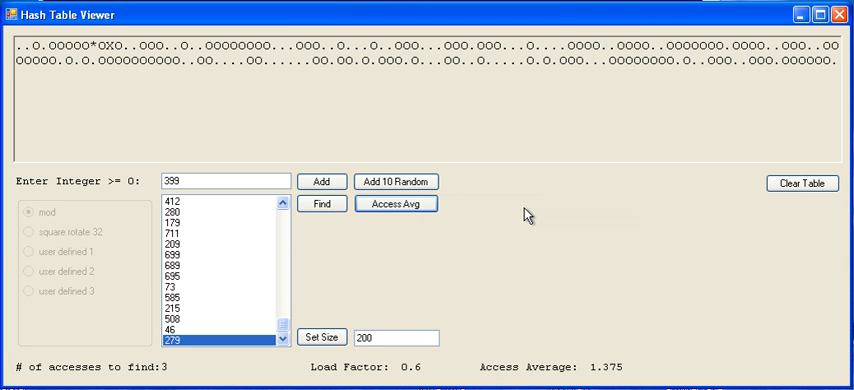
mouse_move(684, 268)
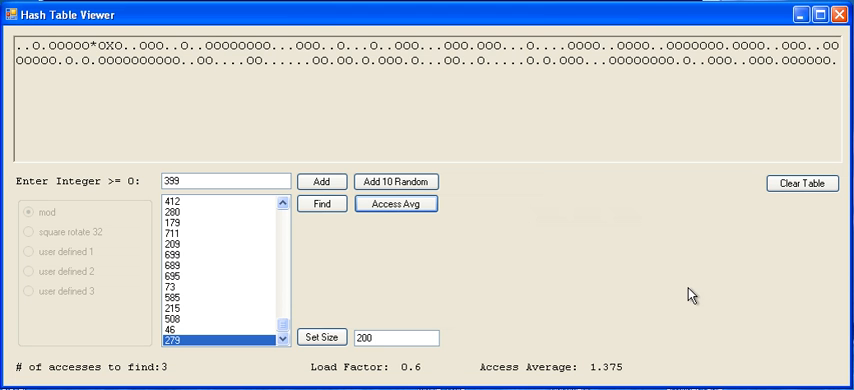
mouse_move(624, 376)
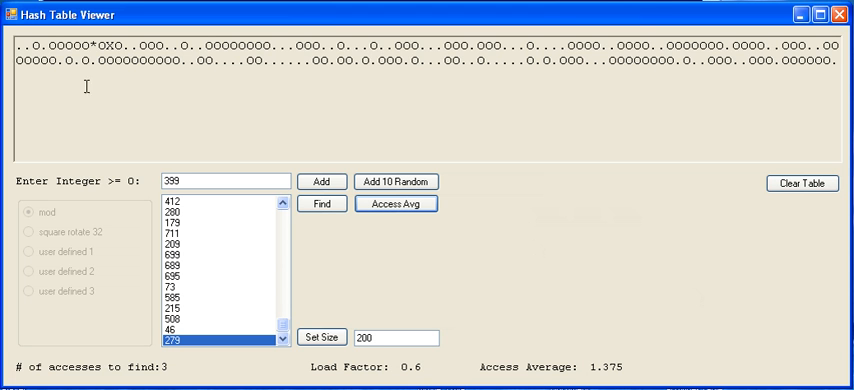
mouse_move(828, 80)
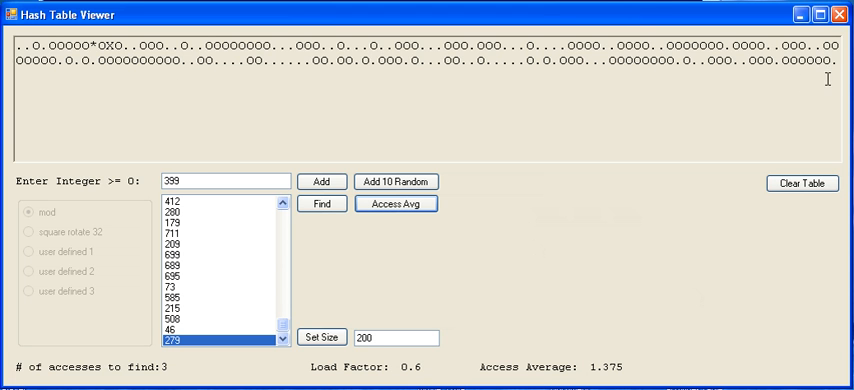
mouse_move(776, 44)
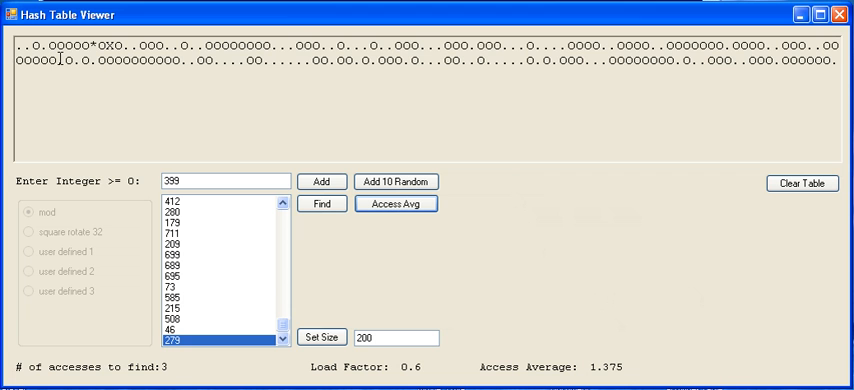
mouse_move(636, 66)
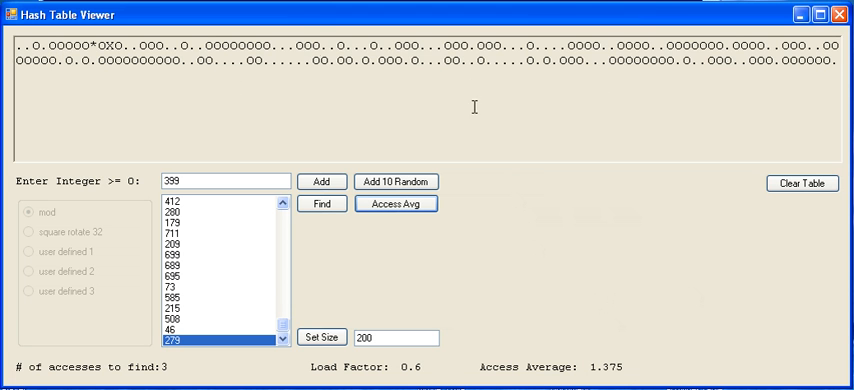
mouse_move(344, 68)
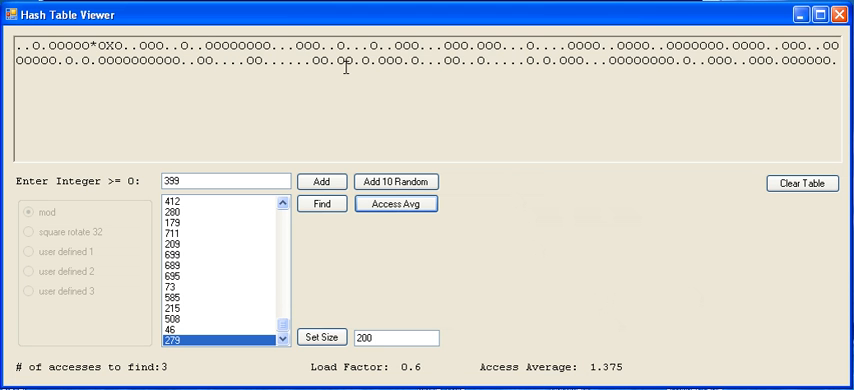
mouse_move(644, 368)
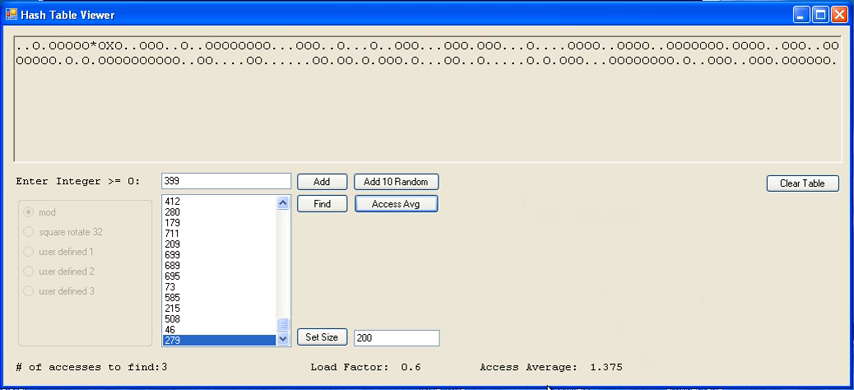
mouse_move(510, 284)
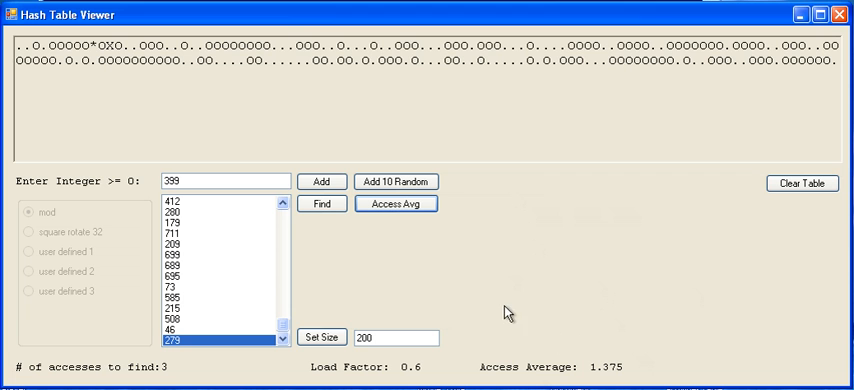
mouse_move(462, 350)
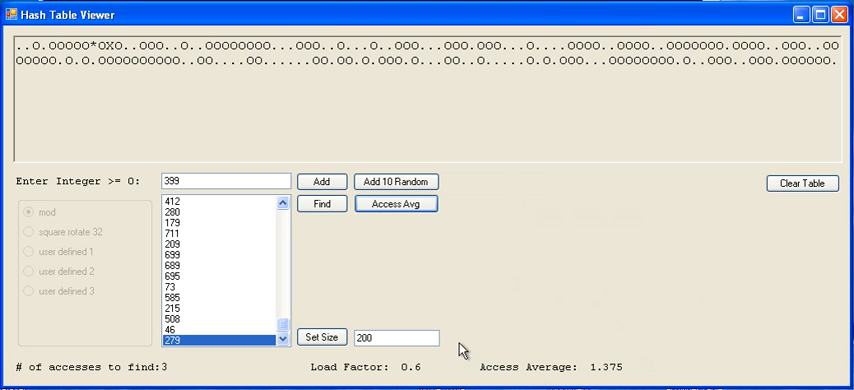
mouse_move(358, 312)
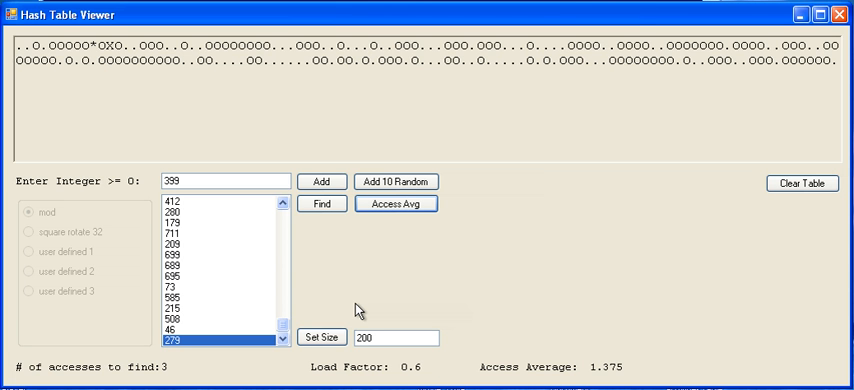
mouse_move(116, 316)
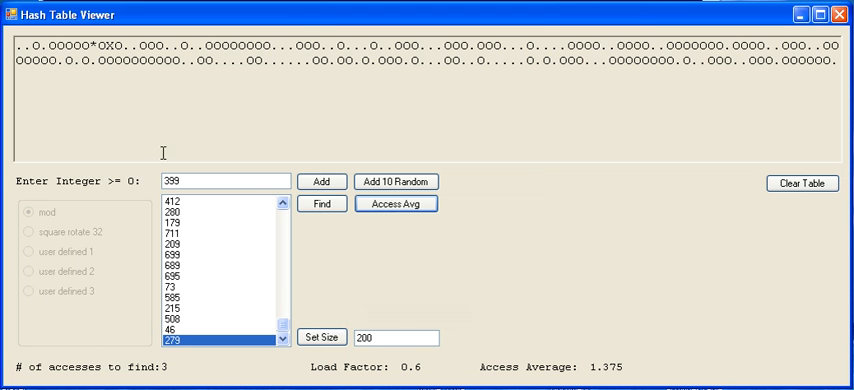
mouse_move(608, 332)
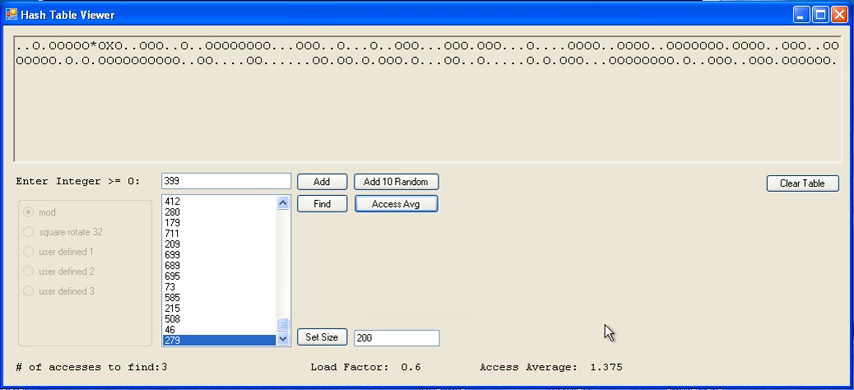